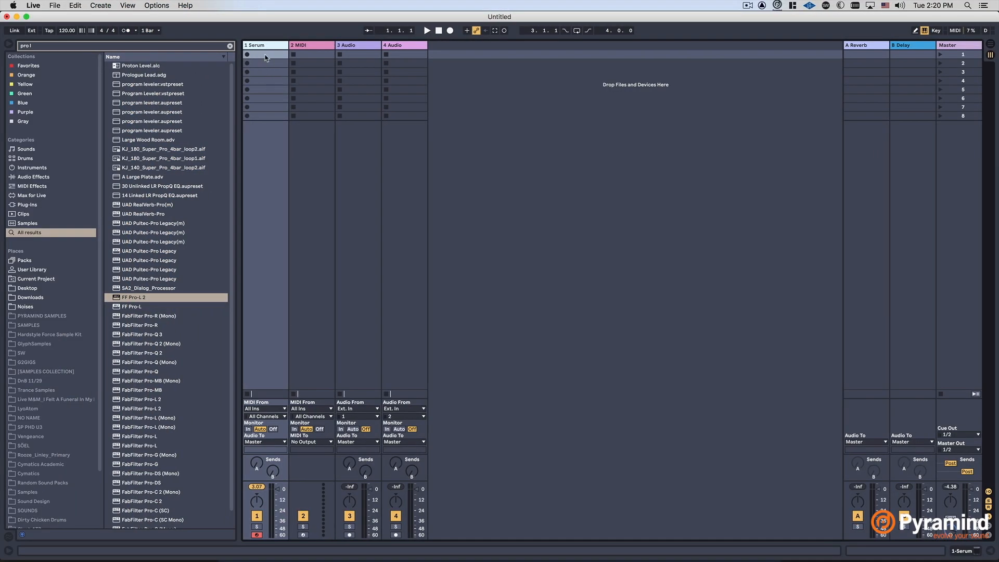
# - Create an empty MIDI clip in the first slot of the Serum track
pyautogui.doubleClick(264, 54)
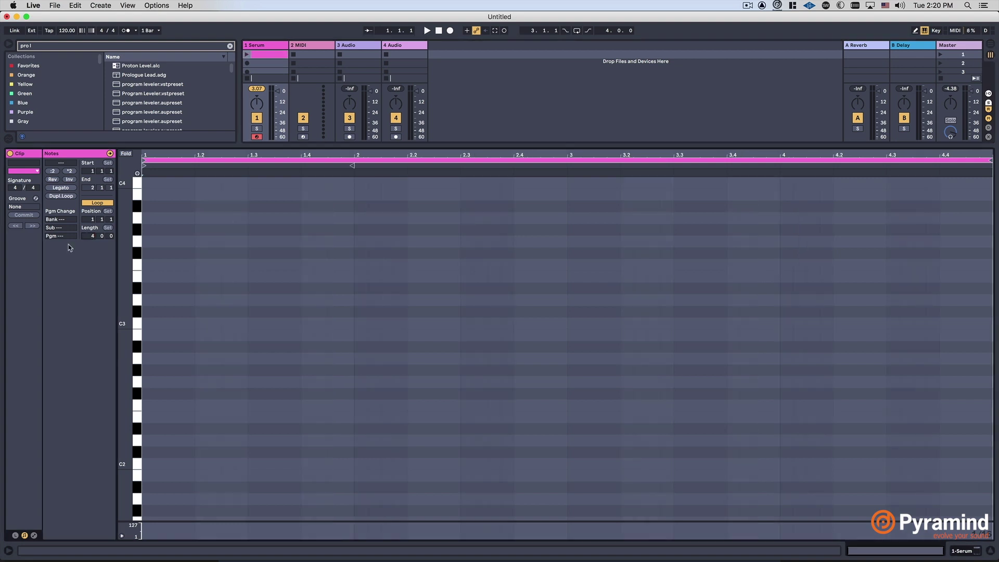
pyautogui.moveTo(141, 348)
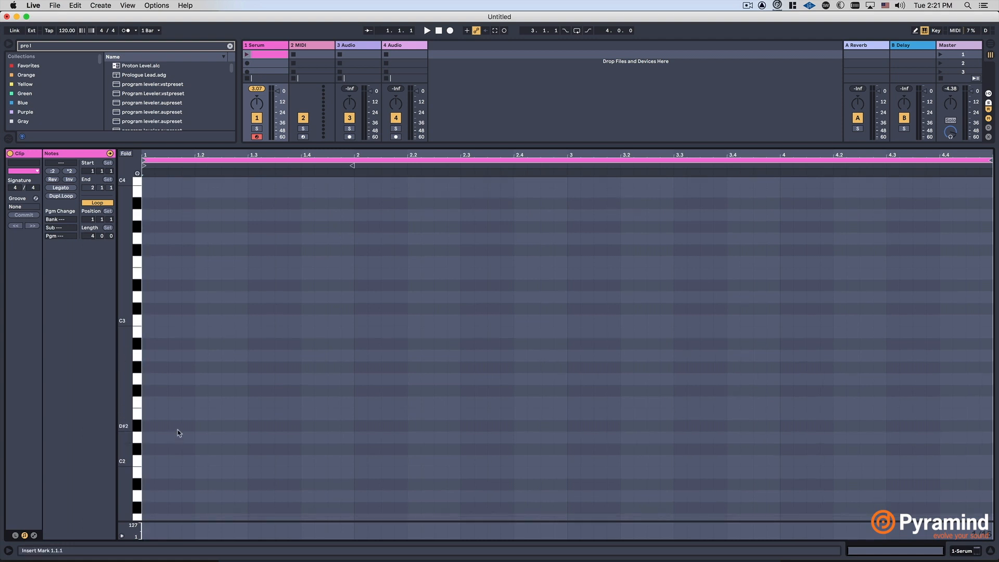
# - Scroll the piano roll down to the low register around A1 and C2
pyautogui.scroll(-3)
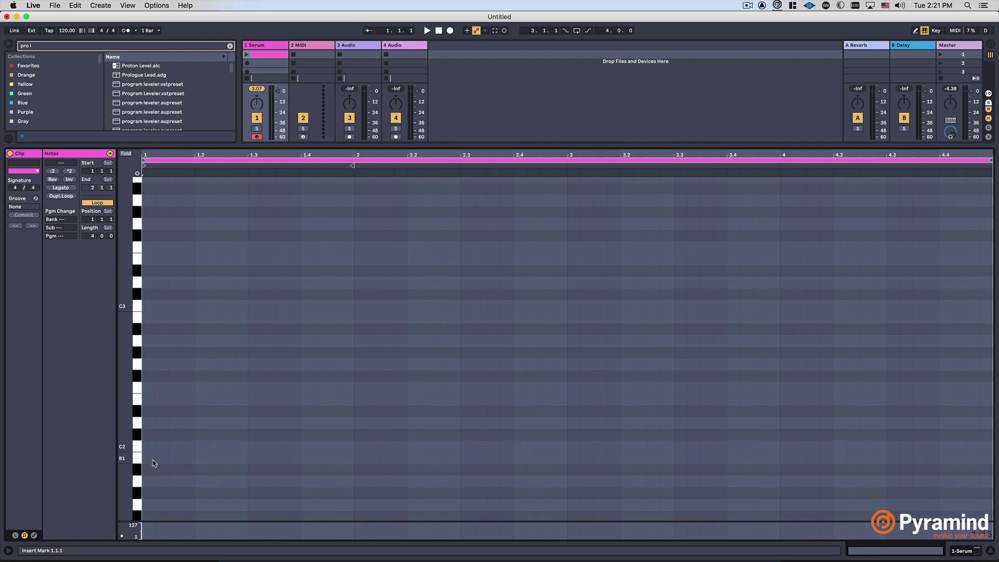
pyautogui.scroll(-3)
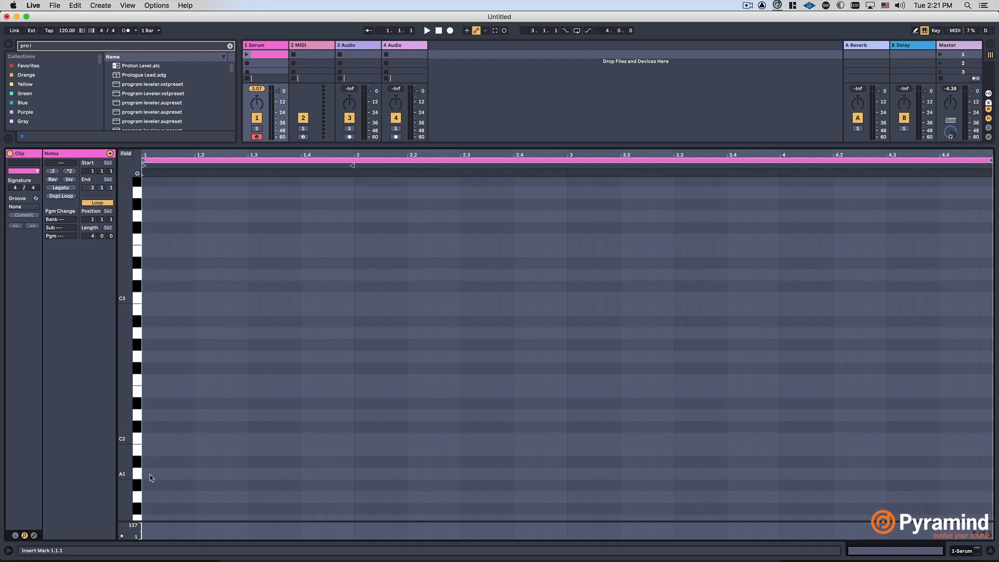
pyautogui.moveTo(148, 479)
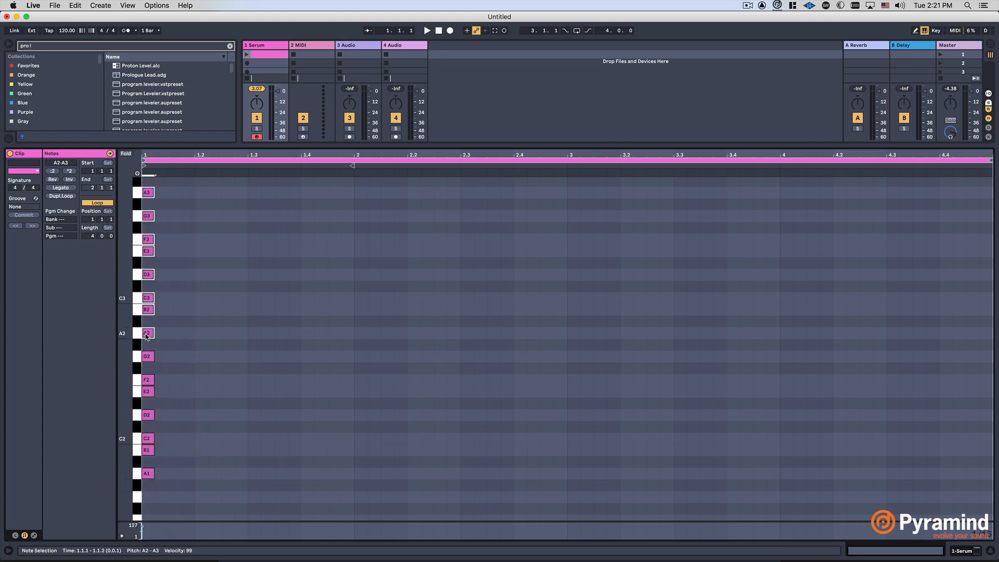
# - Fold the piano roll to show only the A minor notes from A0 to A3
pyautogui.scroll(-3)
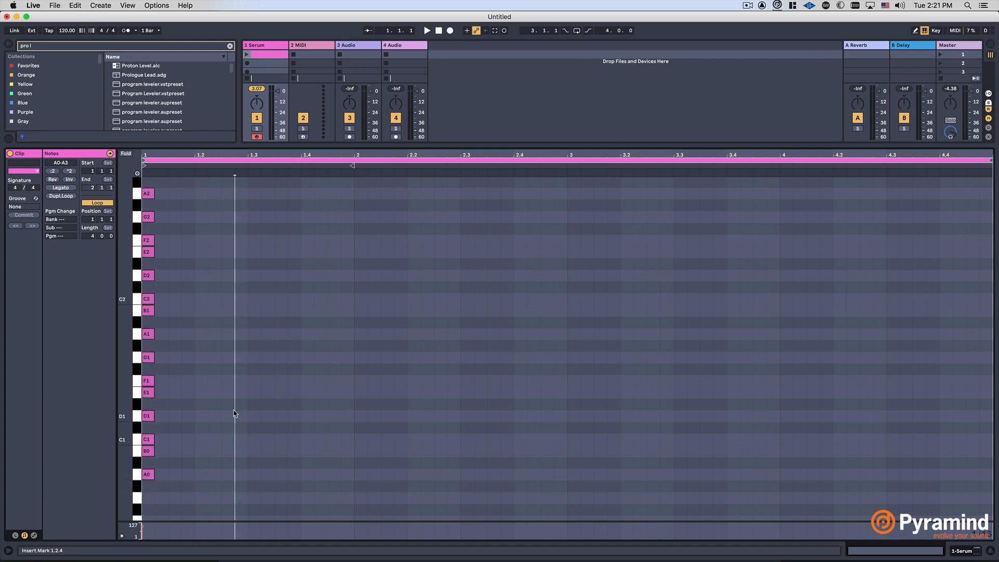
pyautogui.scroll(3)
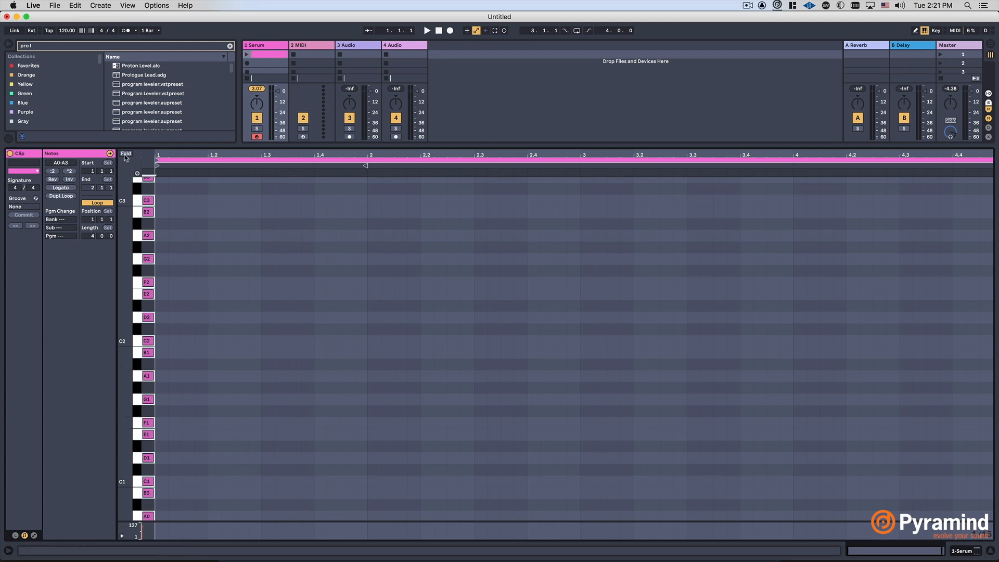
pyautogui.click(126, 154)
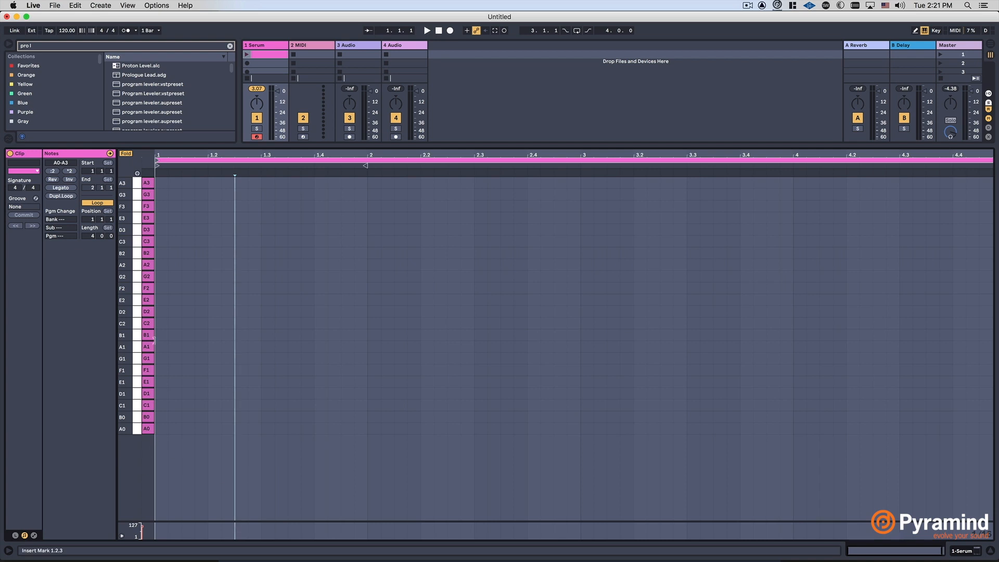
pyautogui.moveTo(160, 368)
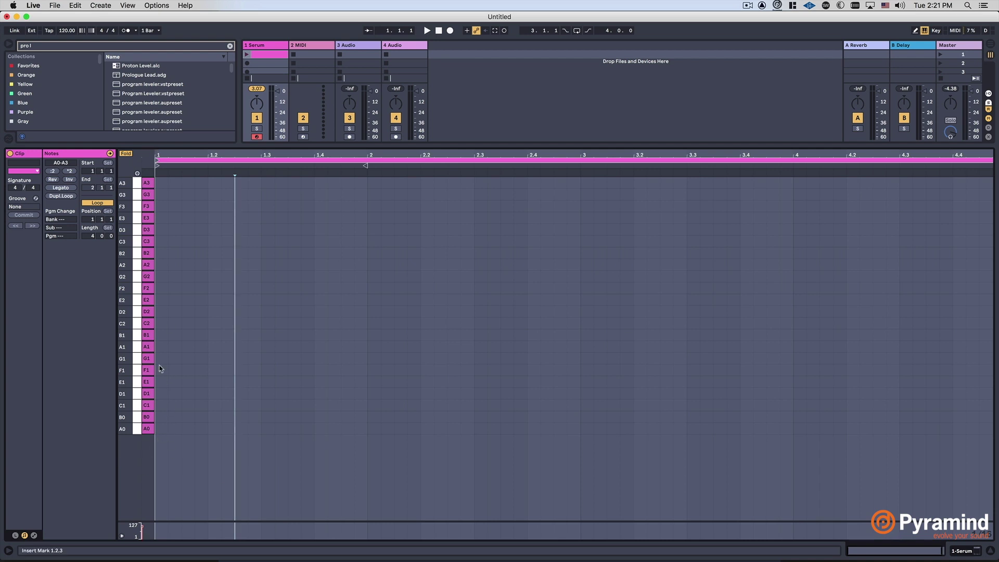
# - Unfold the piano roll, then fold it again to the G# minor notes G#0–G#3
pyautogui.click(126, 153)
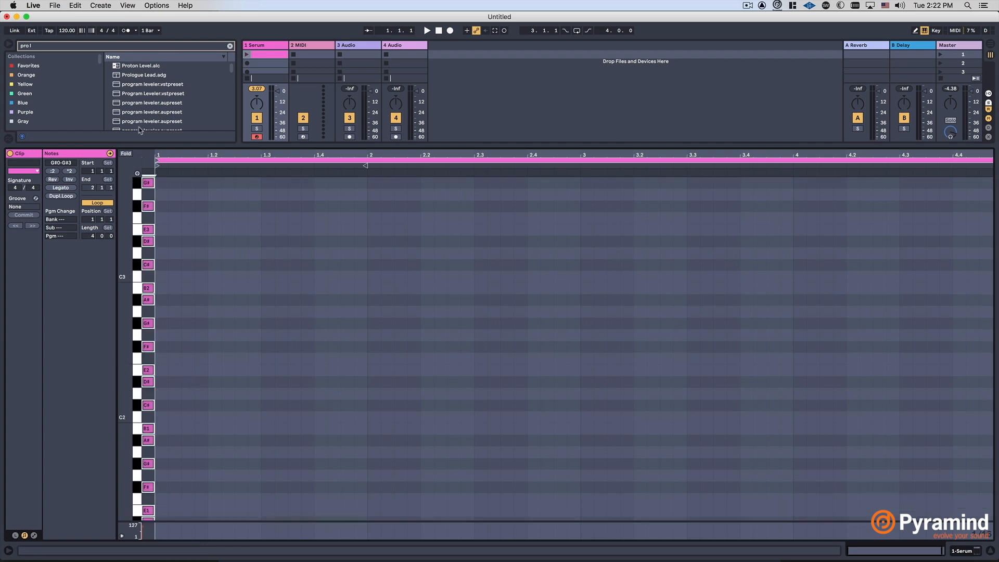
pyautogui.click(126, 153)
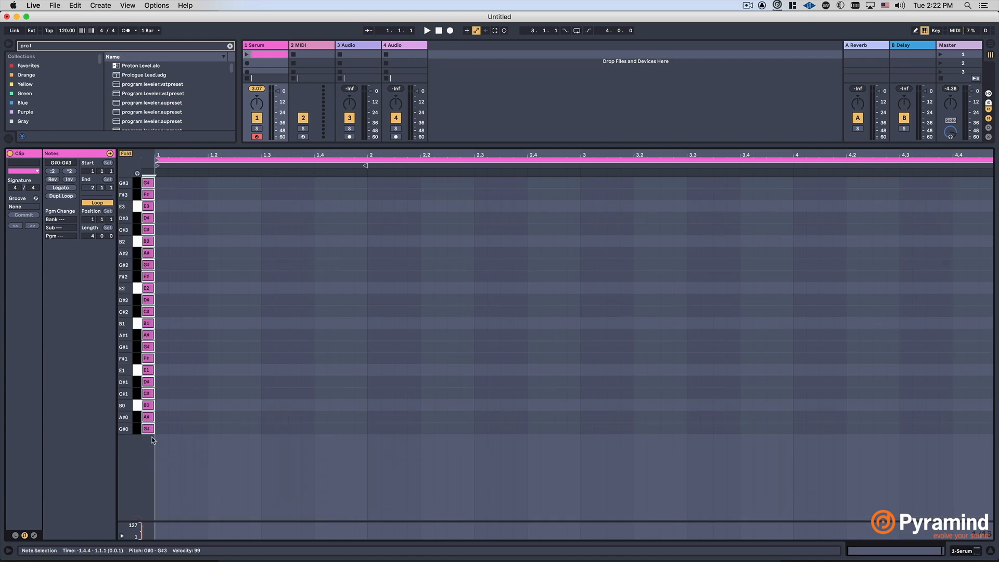